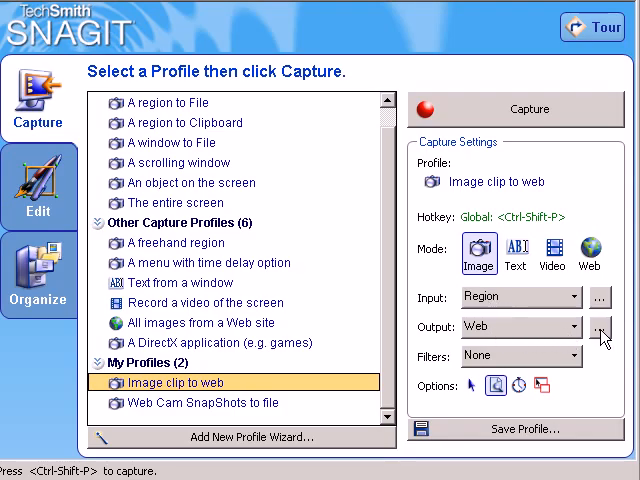
Turn on the Preview Window output option for the Image clip to web profile.
click(598, 328)
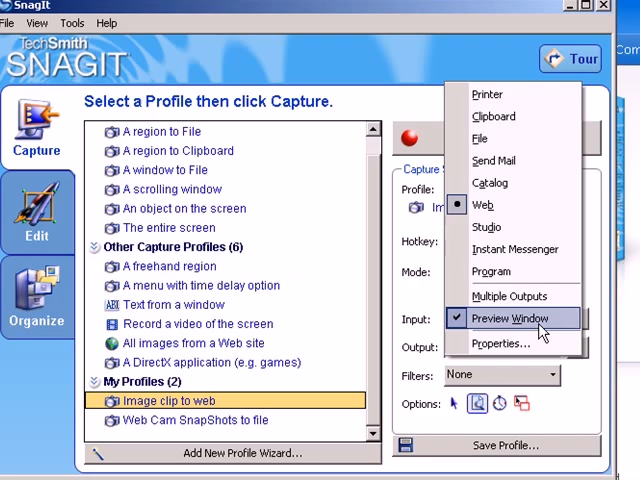
click(510, 318)
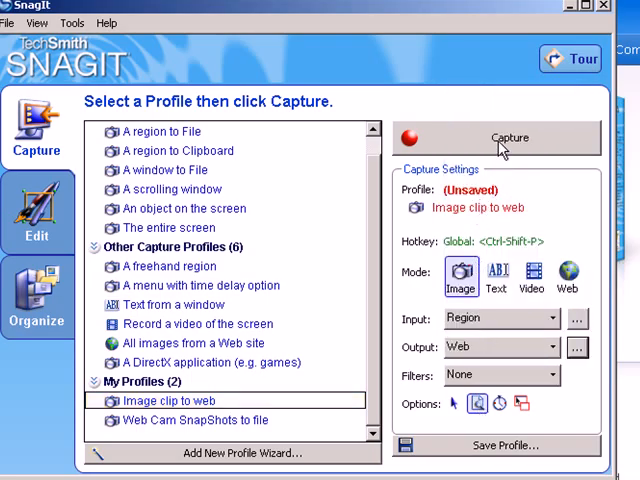
Start a region capture and select the SnagIt product box on the web page.
click(508, 138)
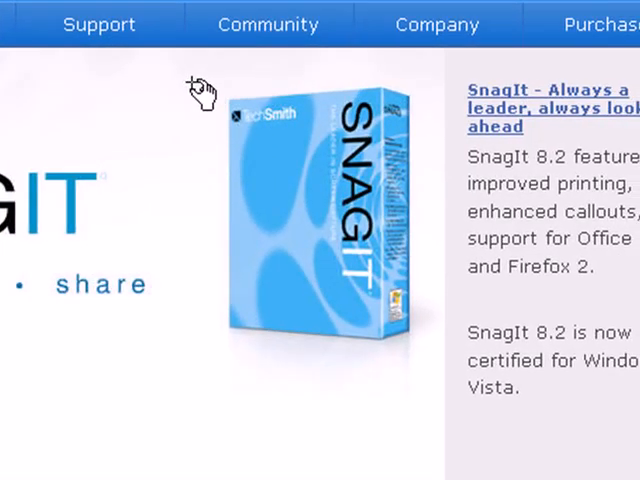
drag(190, 80, 410, 300)
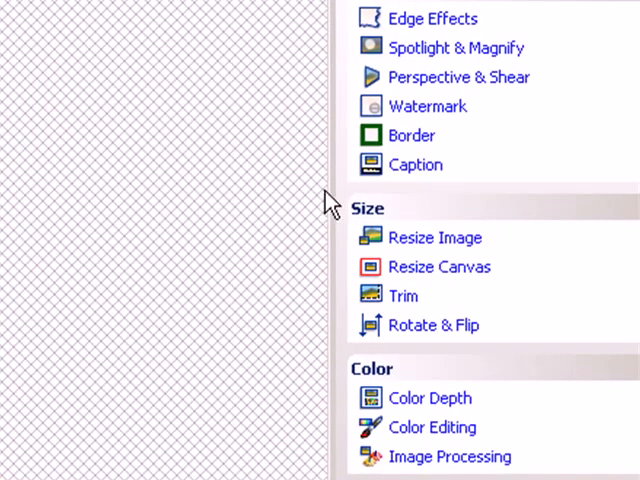
Resize the capture to a specific pixel size of width 100, keeping aspect ratio (100x120).
click(436, 236)
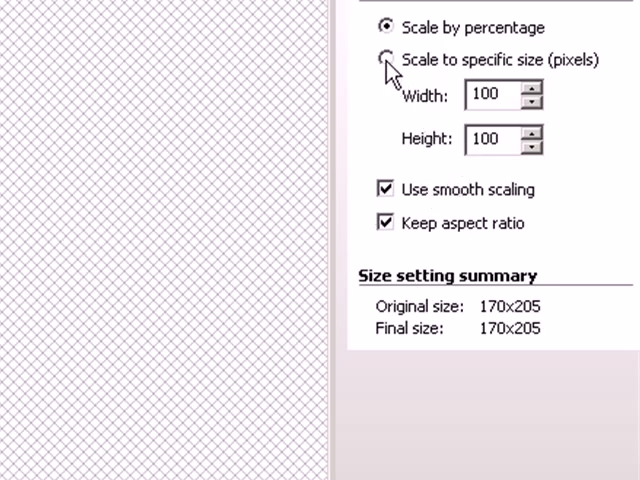
click(384, 60)
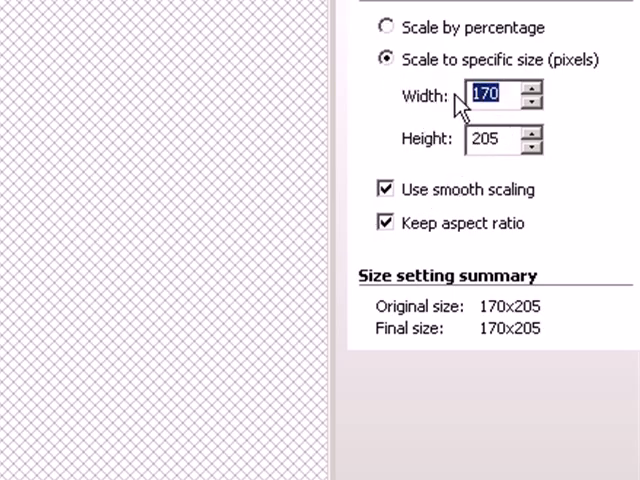
text(100)
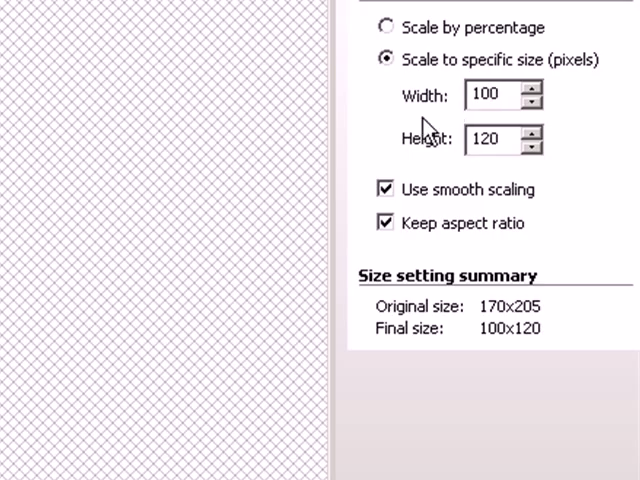
mouse_move(416, 126)
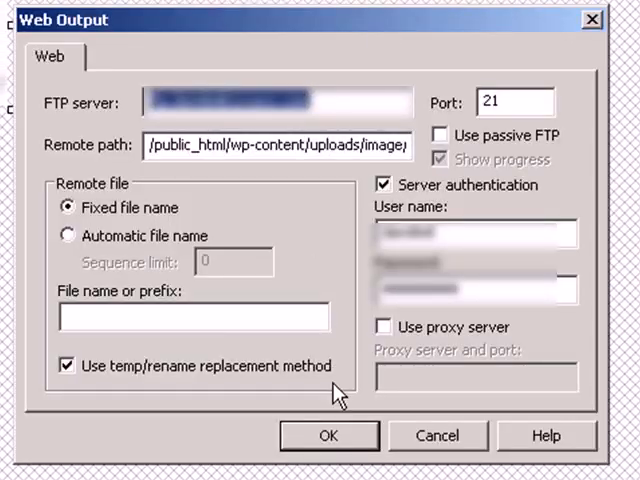
Name the FTP upload file SnagitBoxPicture.png and send it to the site.
click(196, 316)
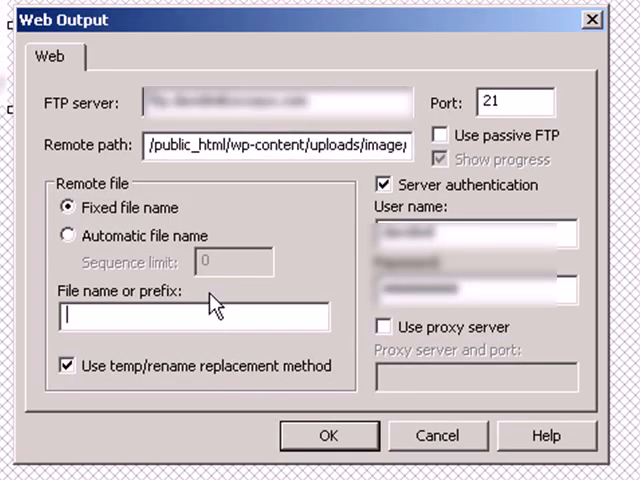
text(SnagitBox)
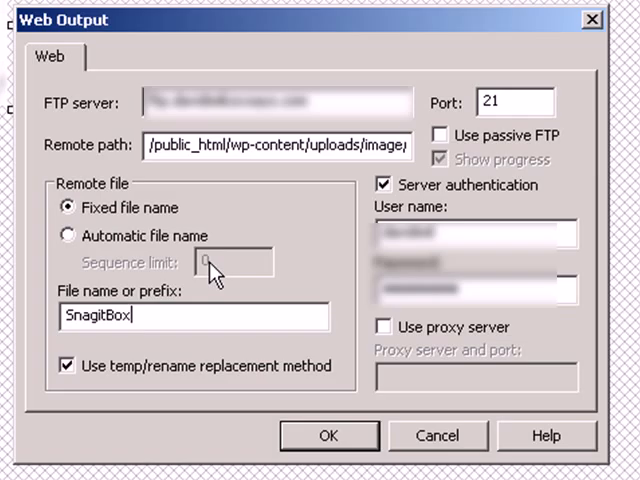
text(P)
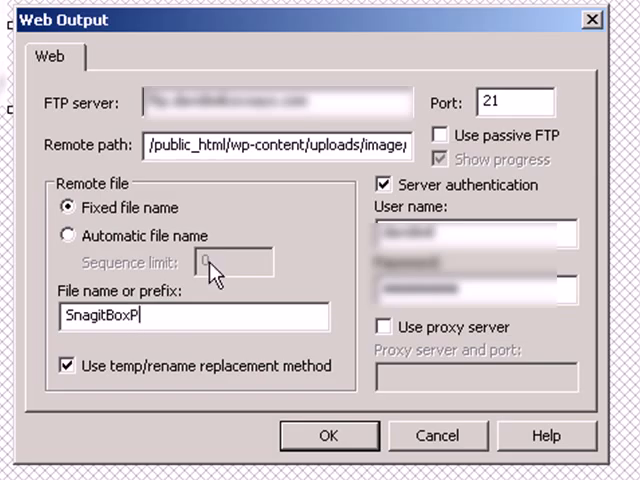
text(icu)
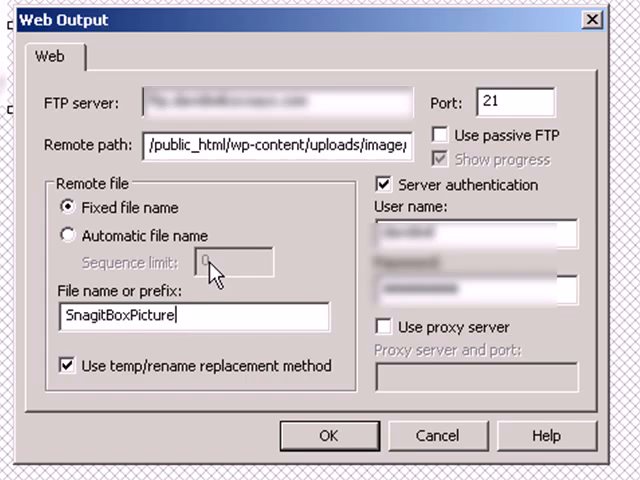
text(.png)
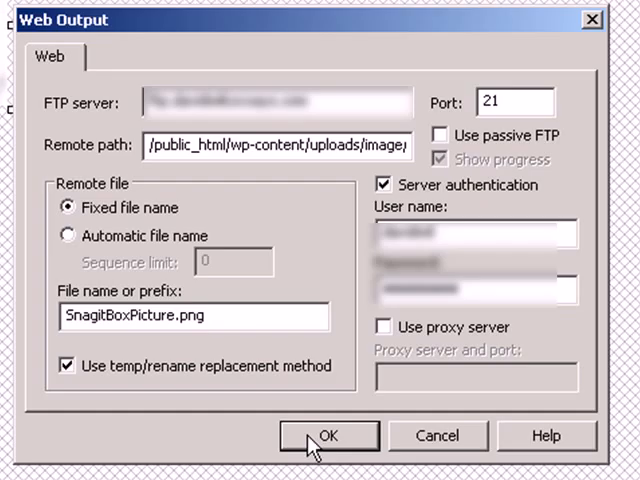
click(328, 436)
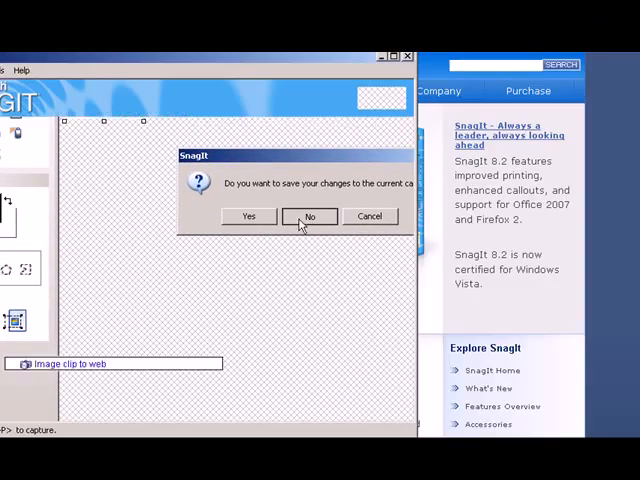
Discard the unsaved capture changes when closing the editor.
click(312, 216)
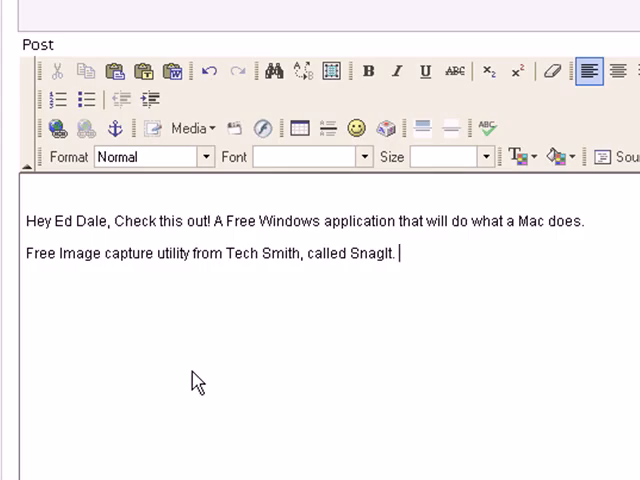
mouse_move(104, 292)
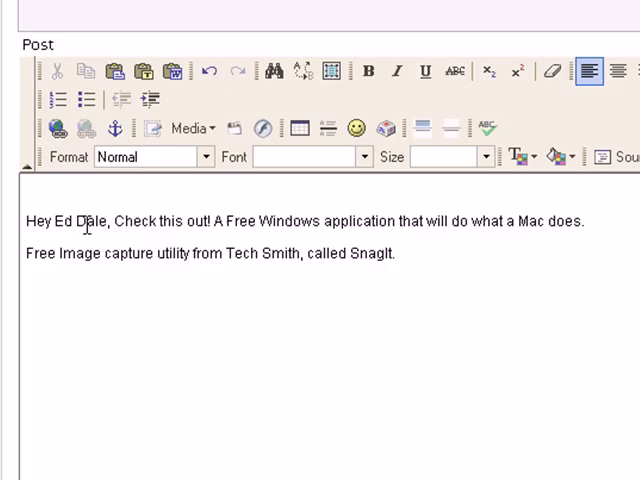
mouse_move(136, 348)
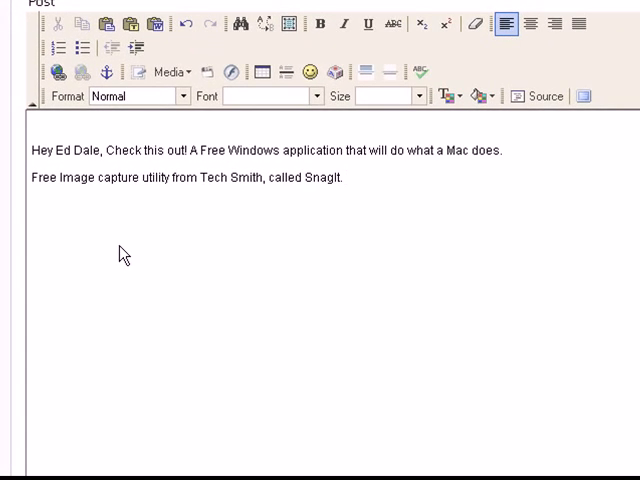
mouse_move(148, 72)
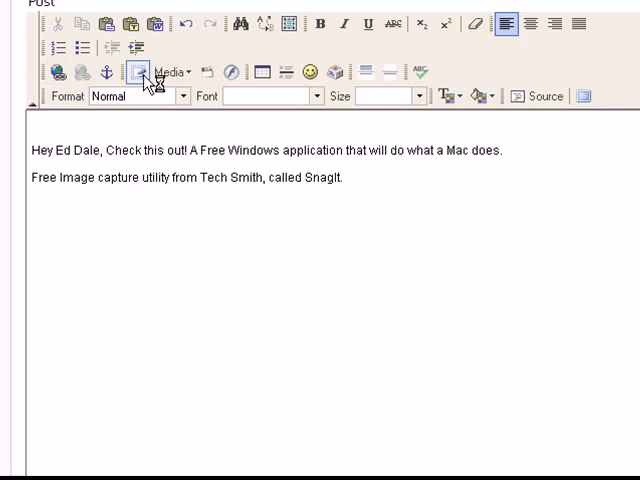
Insert the uploaded 100x120 SnagitBoxPicture.png from the Image Manager into the post.
click(140, 72)
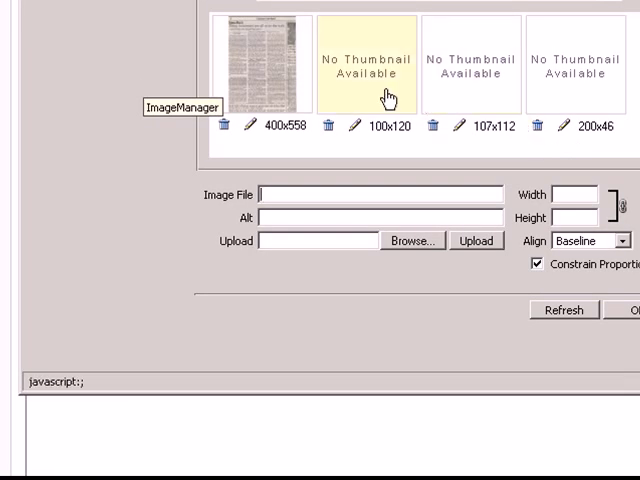
click(366, 60)
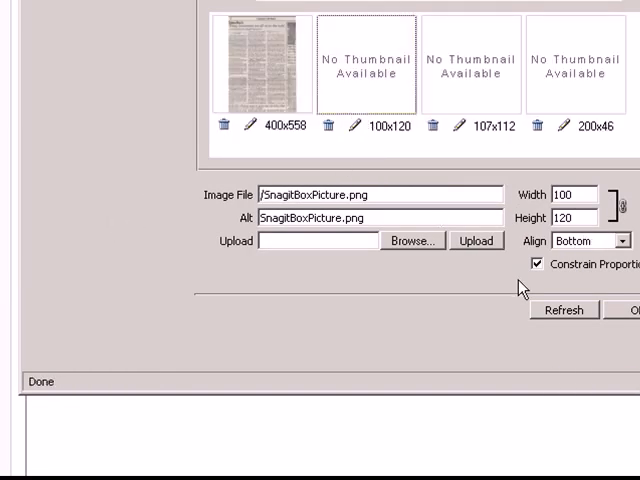
click(636, 308)
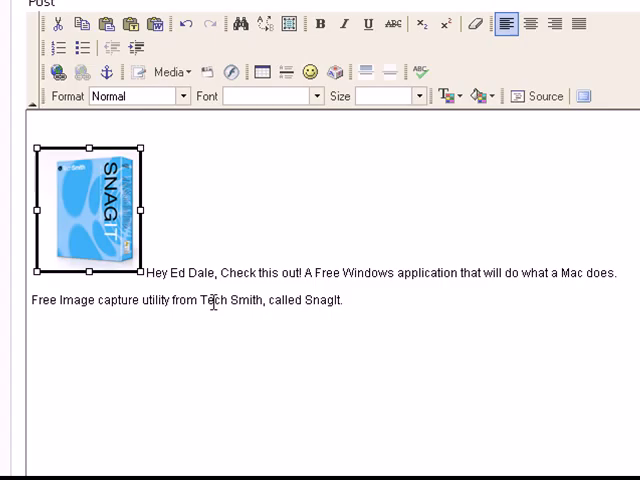
mouse_move(176, 328)
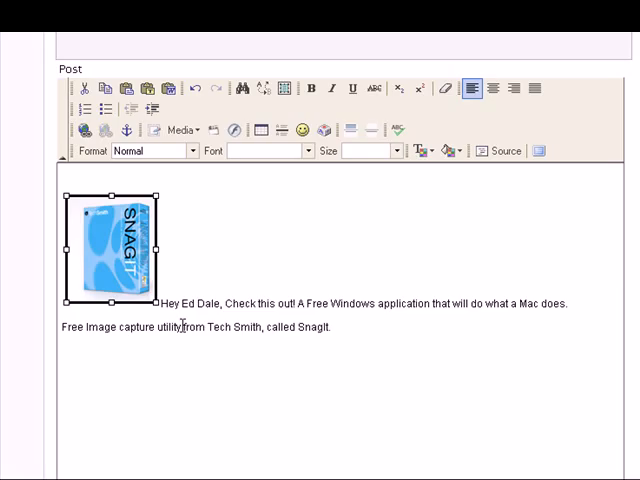
mouse_move(352, 280)
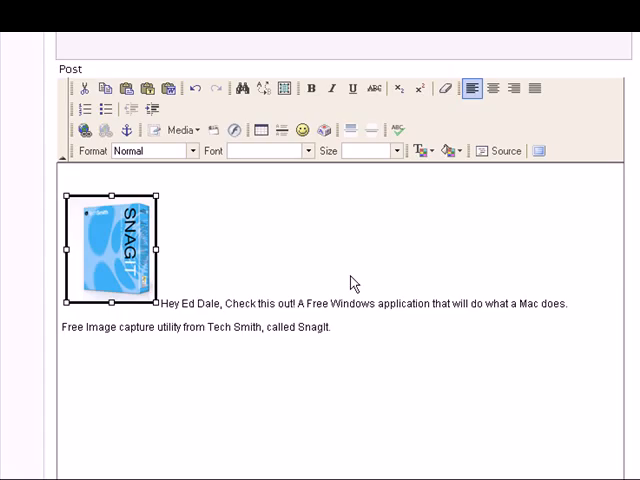